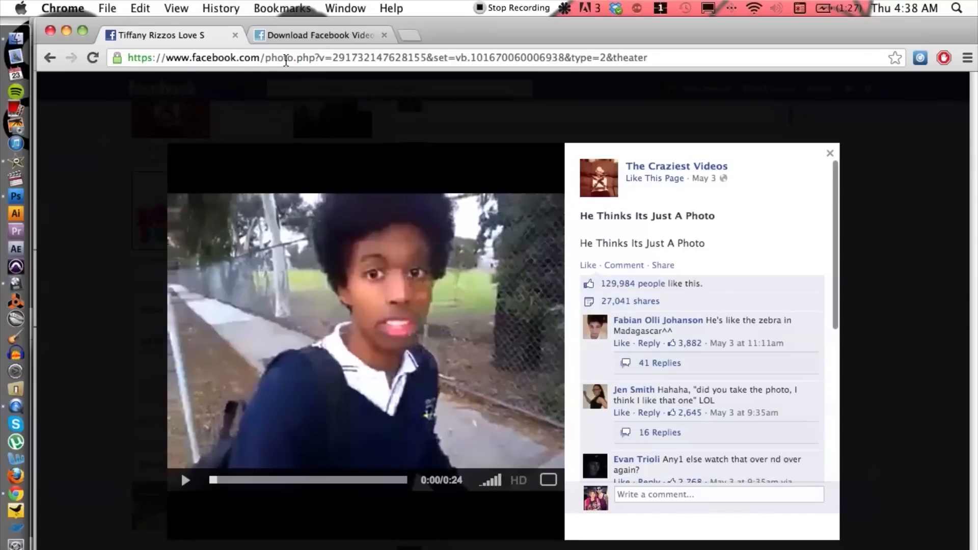
mouse_move(181, 201)
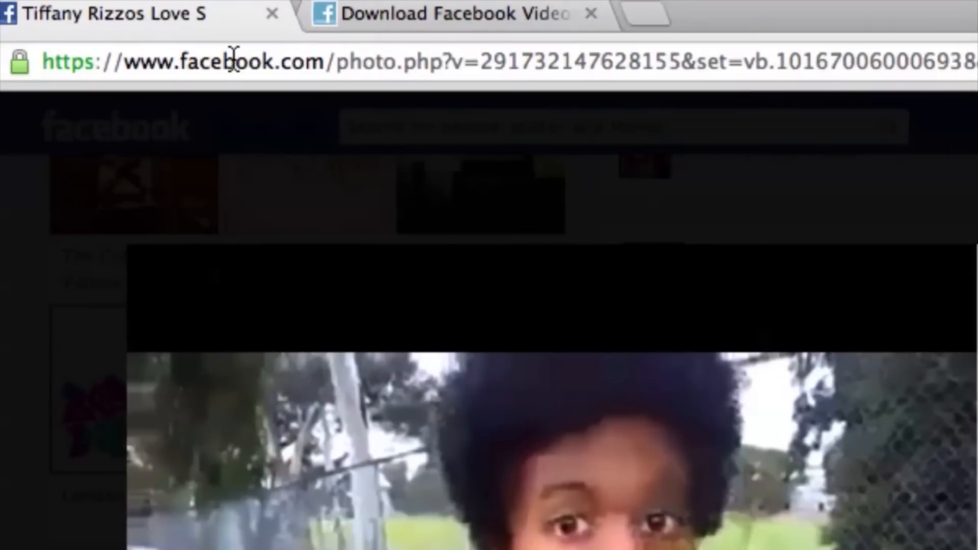
Copy the full web address of the He Thinks Its Just A Photo video page
left_click(238, 62)
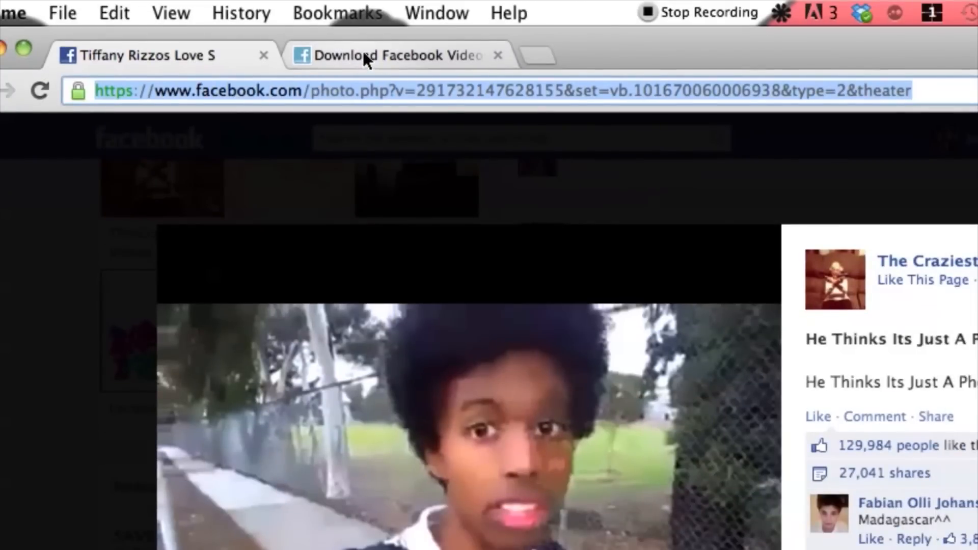
Submit the copied Facebook video link on downvids.net to get a download result
left_click(395, 55)
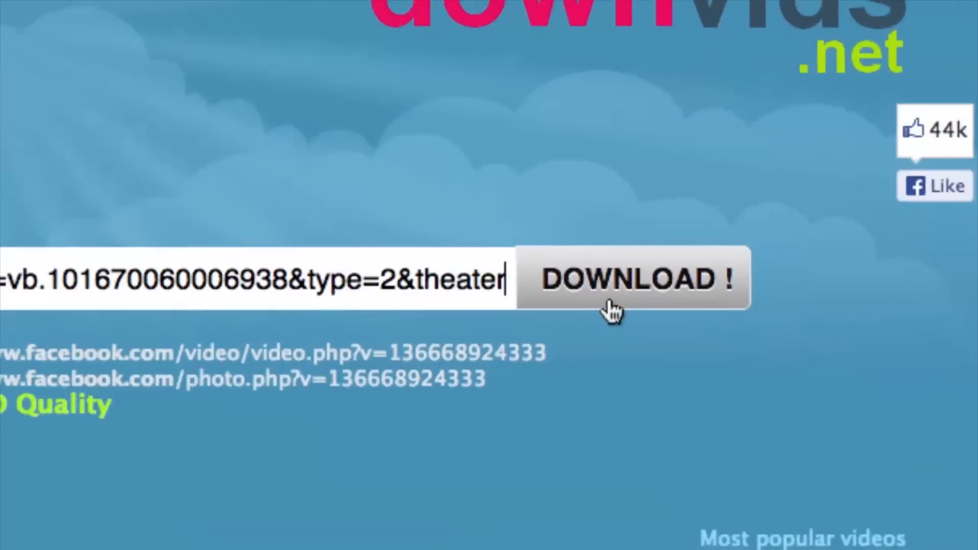
left_click(632, 277)
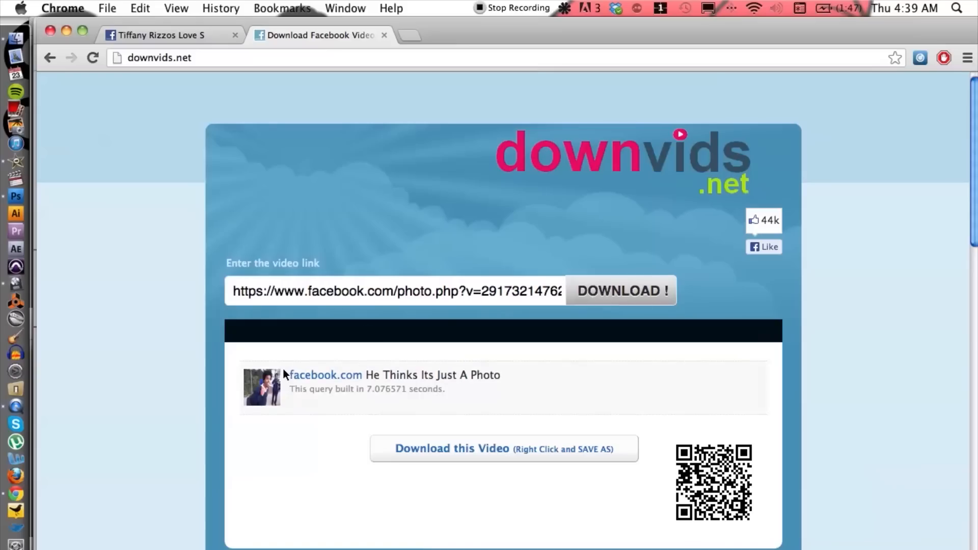
mouse_move(196, 406)
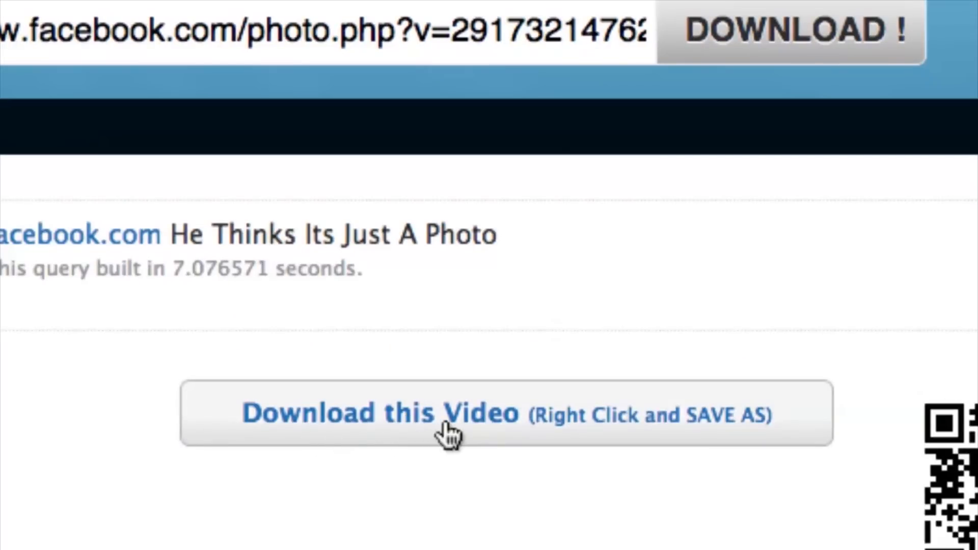
mouse_move(696, 437)
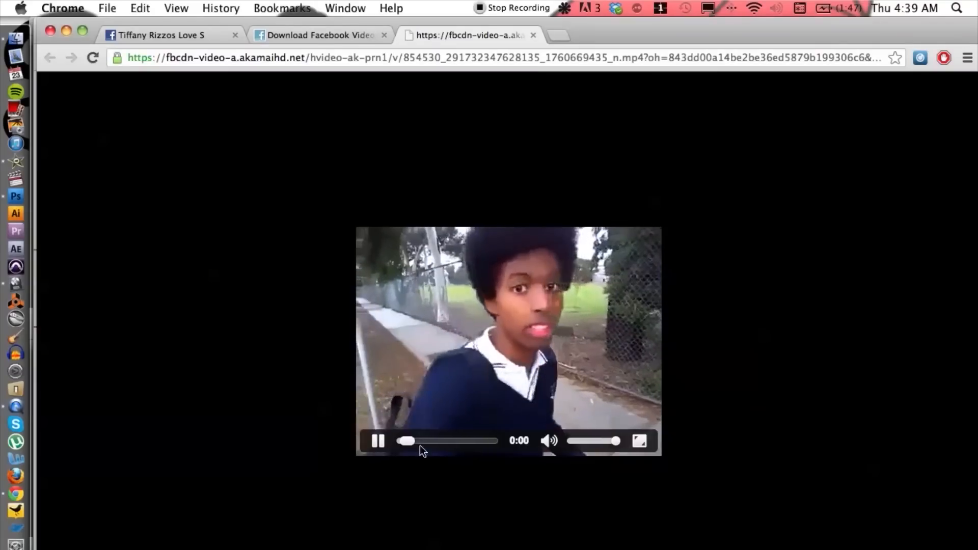
Save the paused video to the Desktop as 'FB video' via Save Video As
left_click(376, 440)
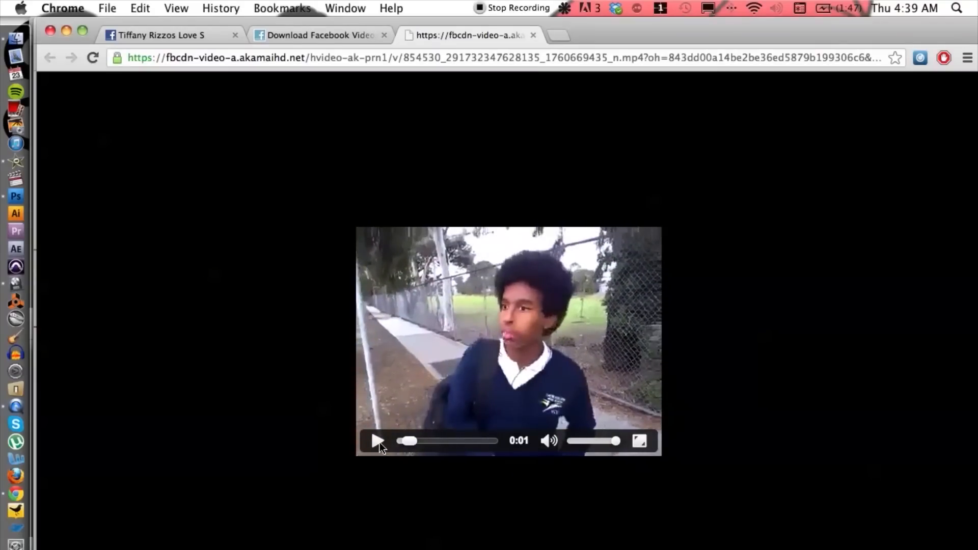
right_click(508, 340)
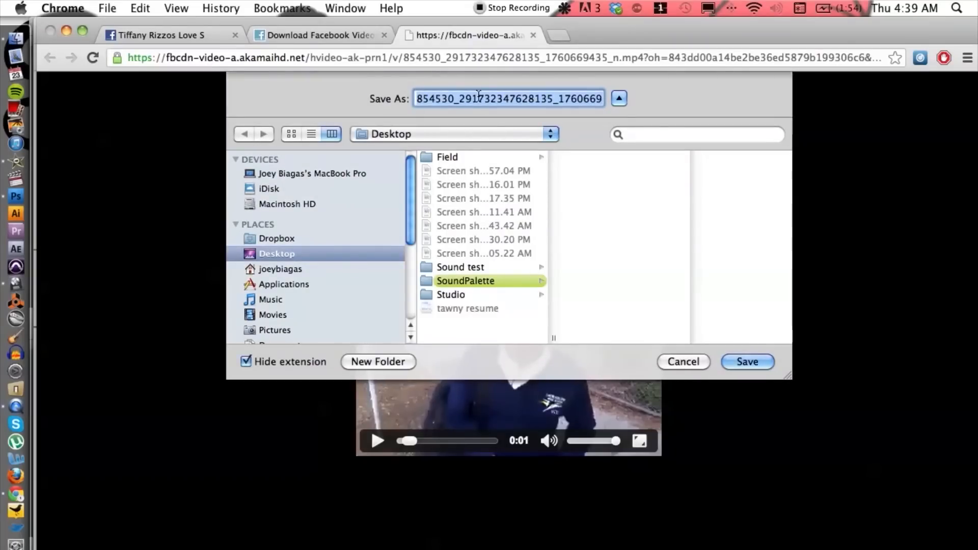
type("FB")
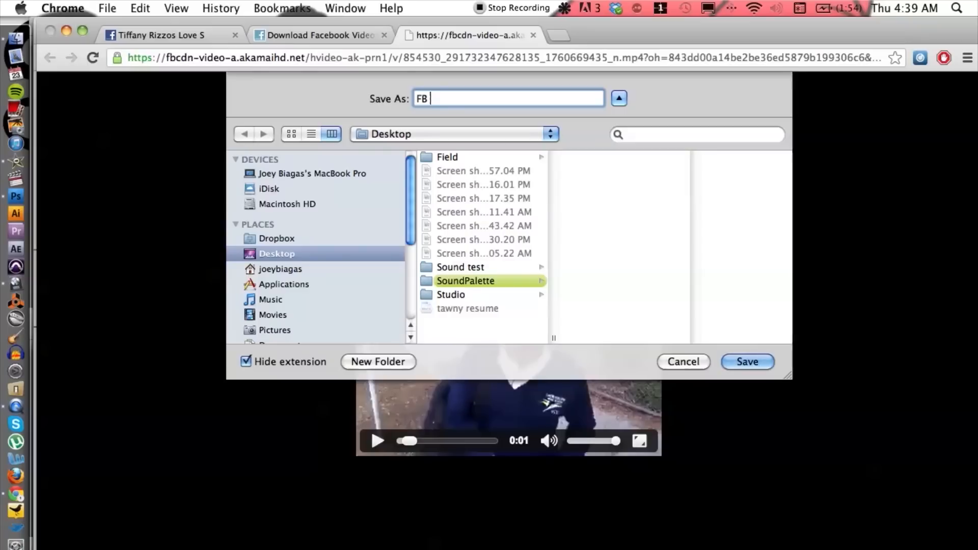
type("video")
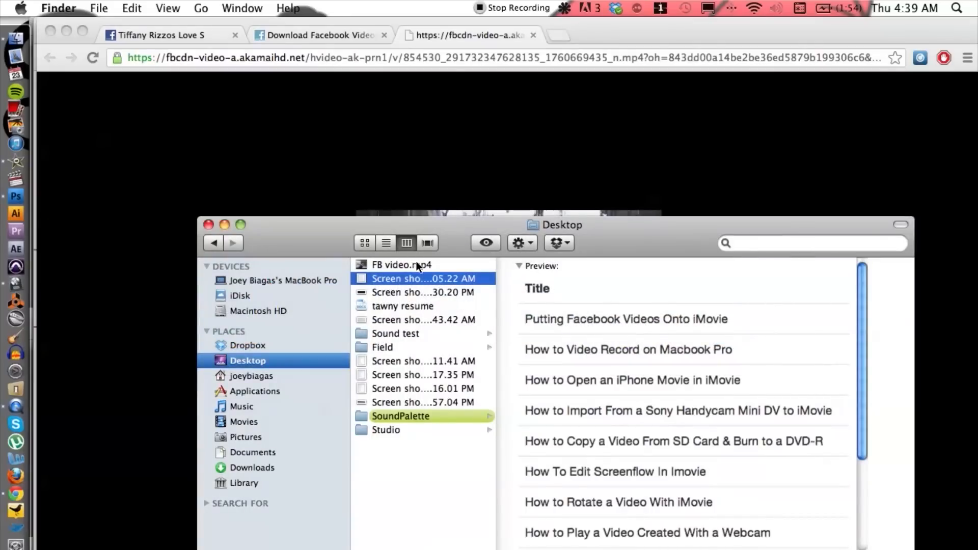
Preview FB video.mp4 on the Desktop in Finder, then bring iMovie to the front
left_click(403, 265)
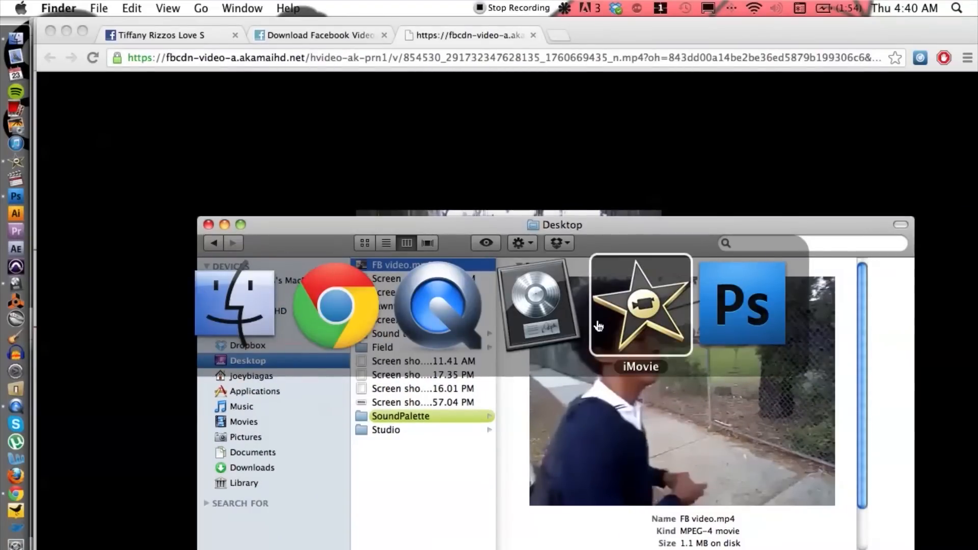
double_click(639, 305)
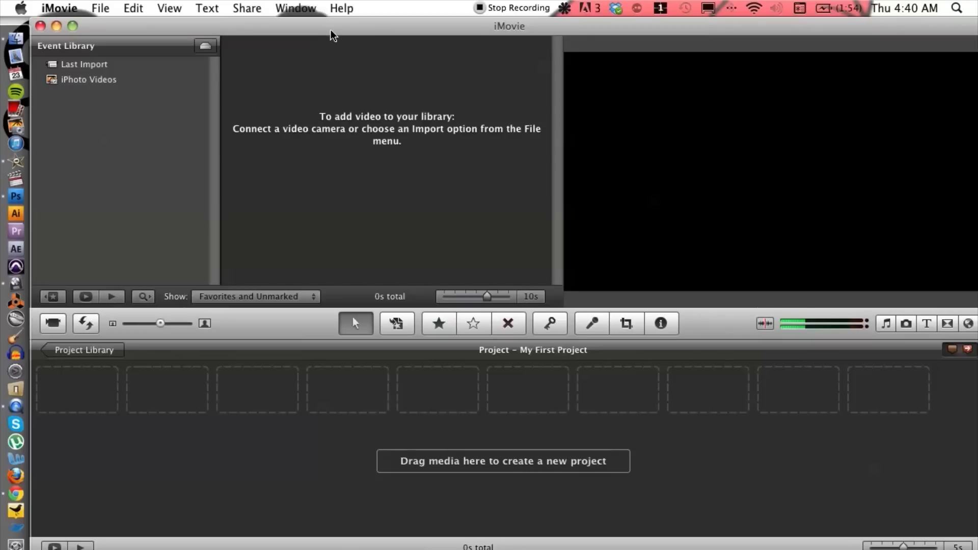
mouse_move(156, 35)
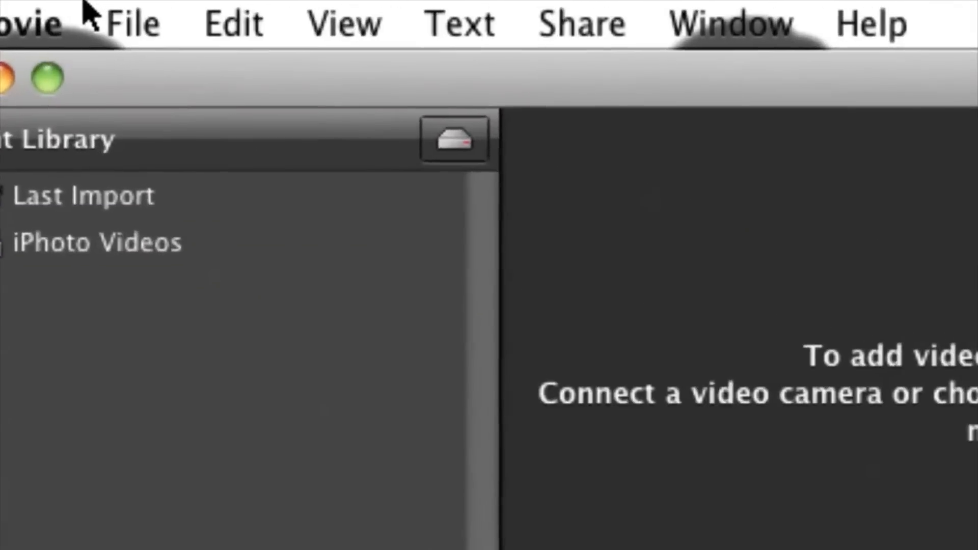
Start a movie import from iMovie's File menu (Import > Movies…)
left_click(132, 24)
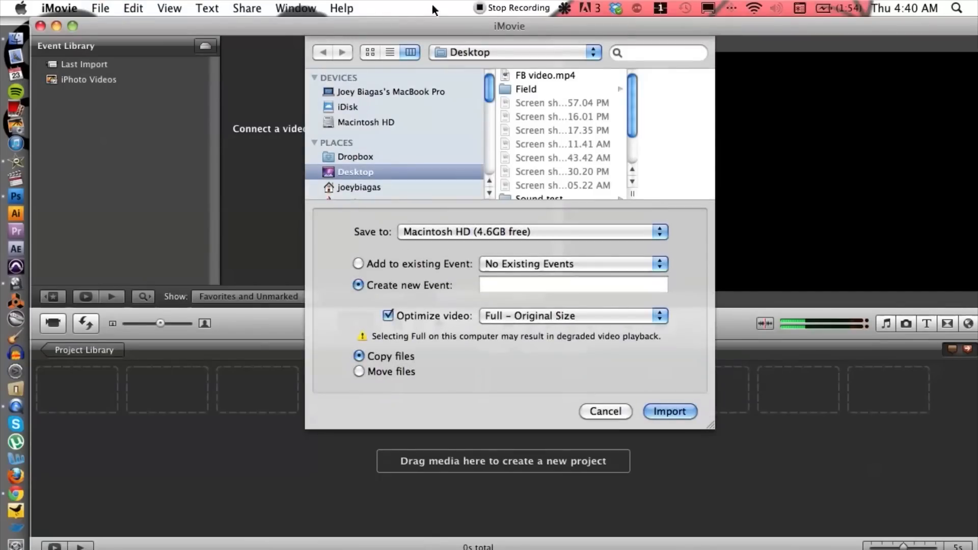
mouse_move(602, 55)
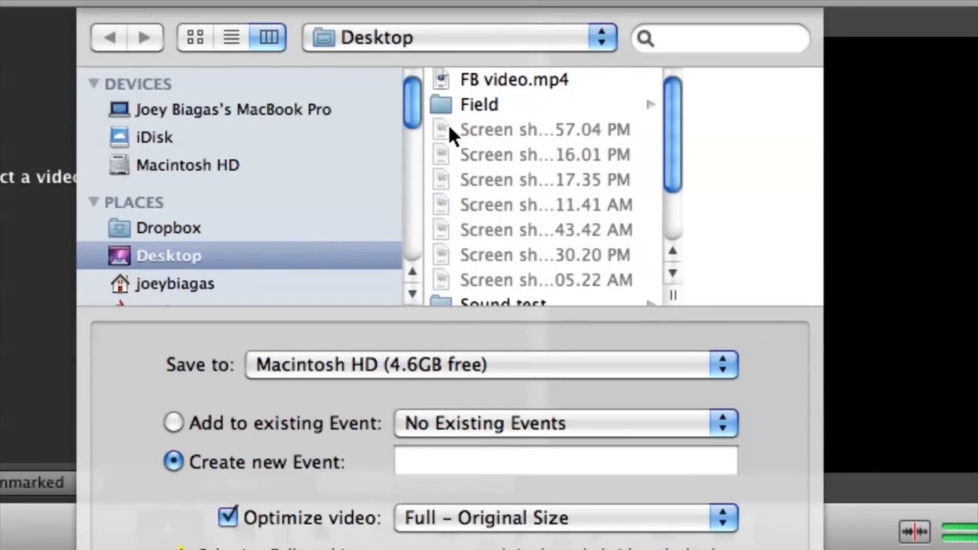
Import FB video.mp4 from the Desktop into a new event named 'FB Video'
left_click(514, 79)
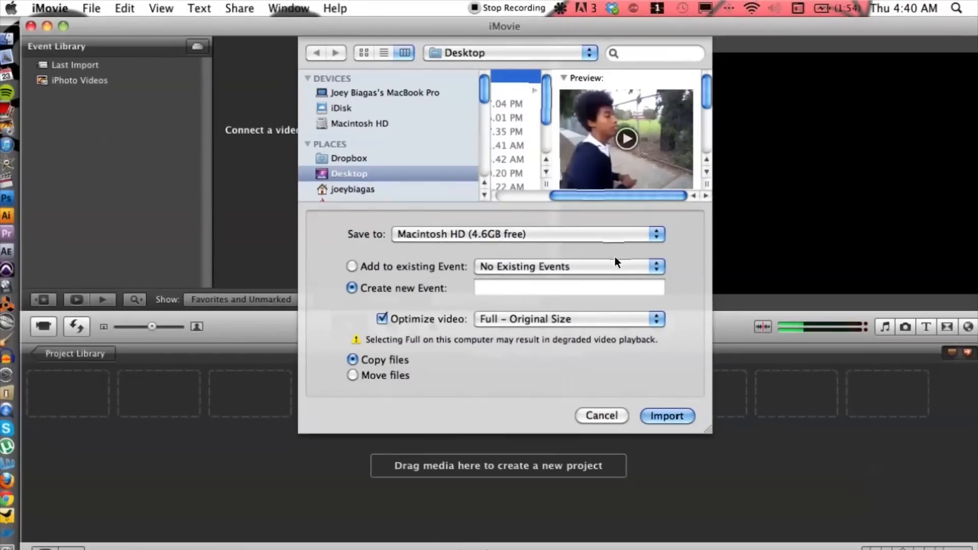
left_click(567, 287)
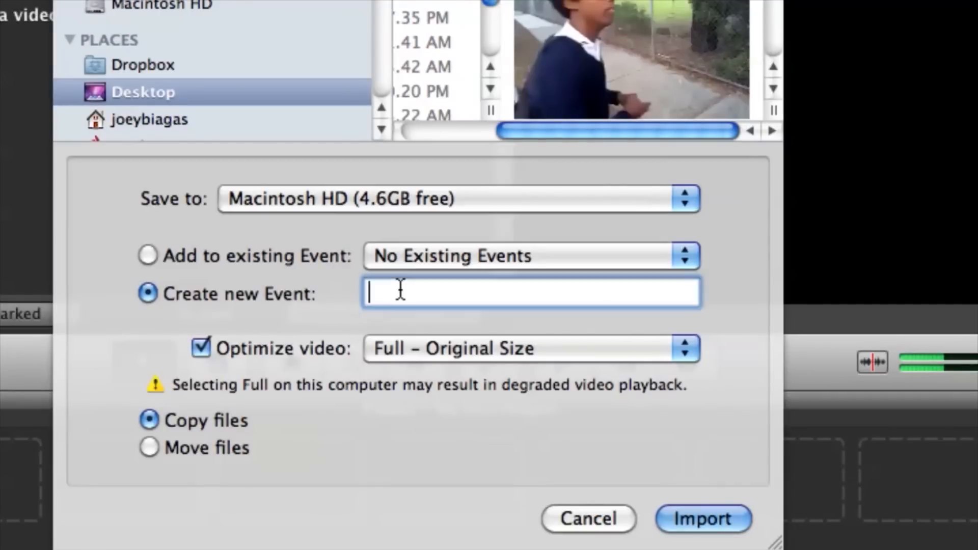
type("FB")
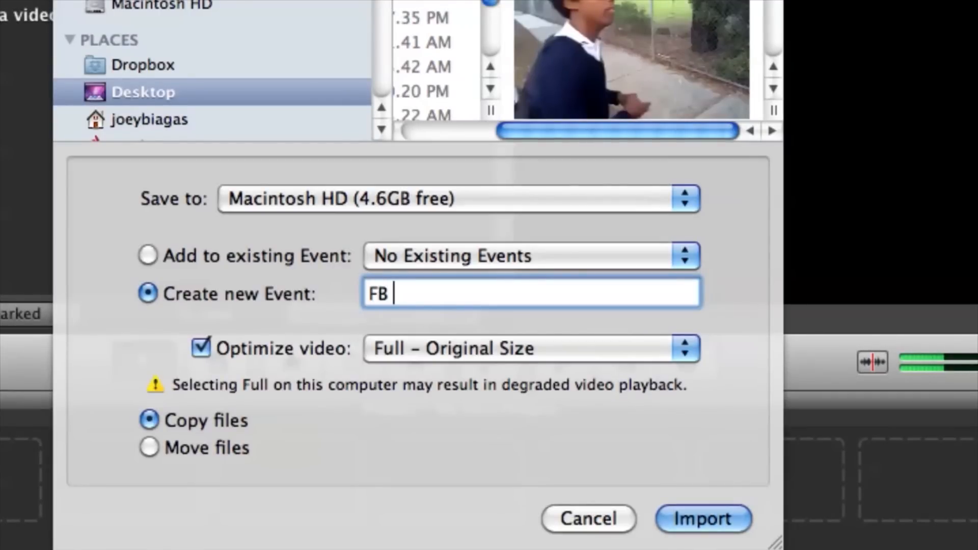
type("Video")
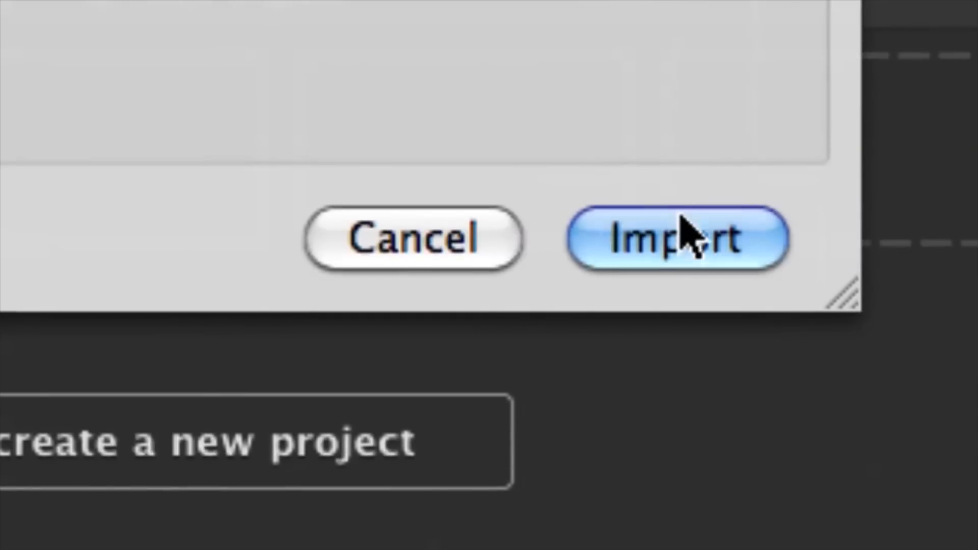
left_click(676, 239)
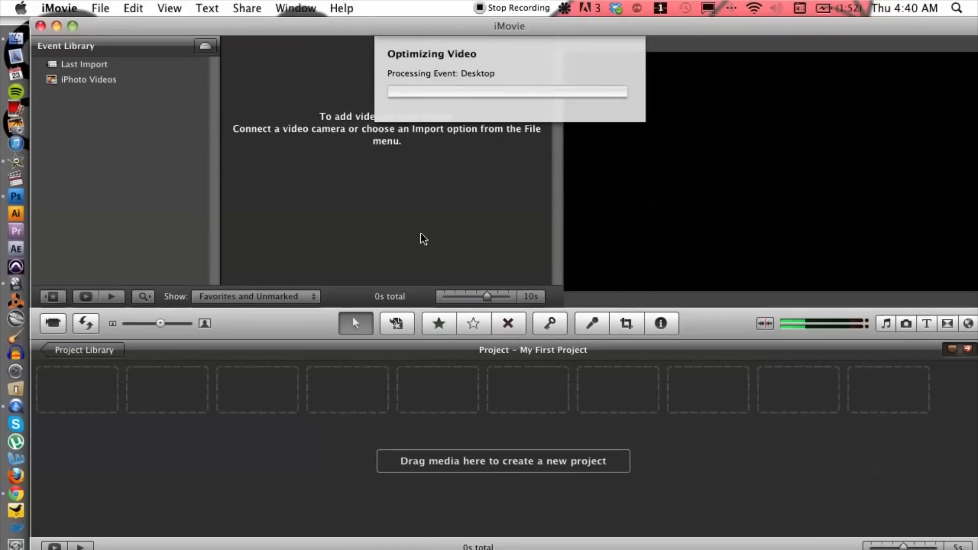
mouse_move(323, 163)
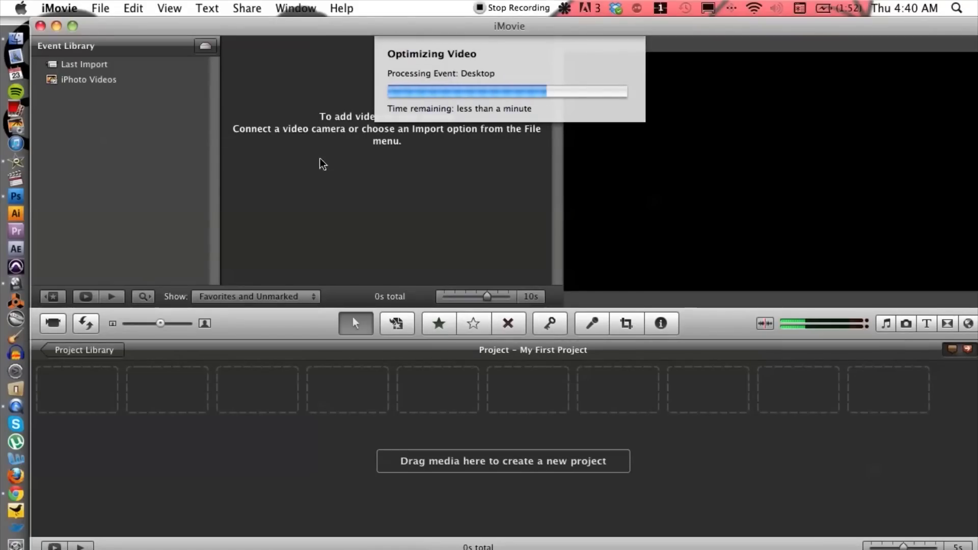